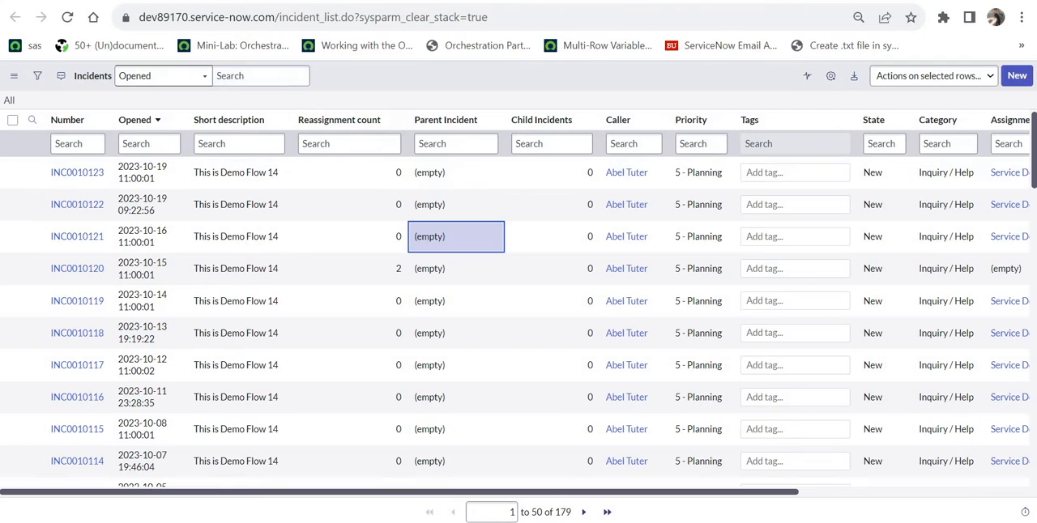
mouse_move(318, 162)
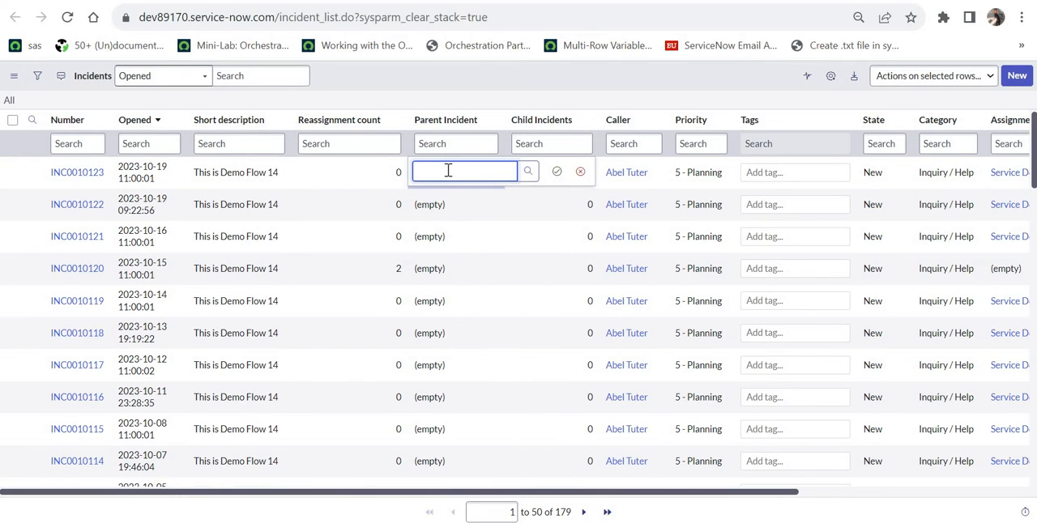
Set INC0010122 as INC0010123's parent incident, then open the INC0010122 record.
type("ind")
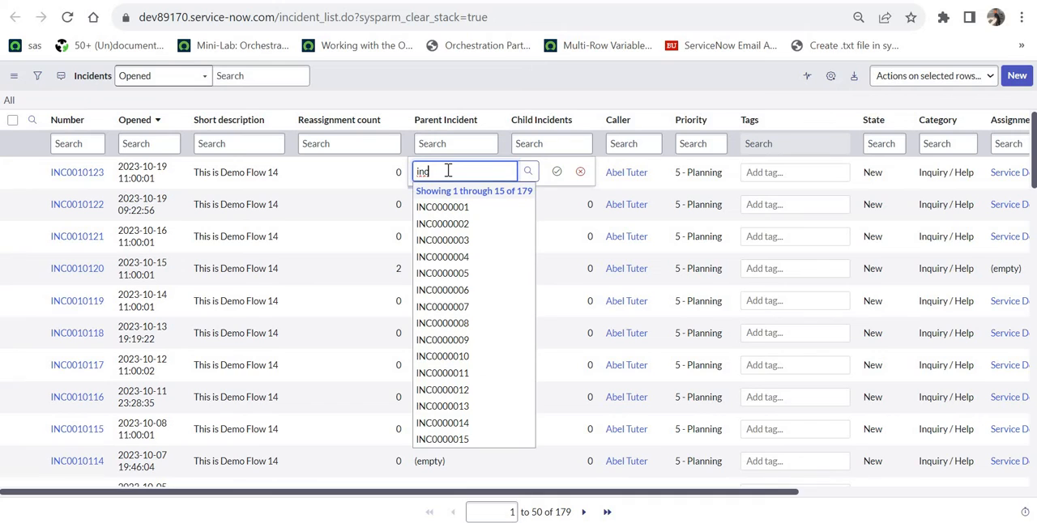
type("inc00")
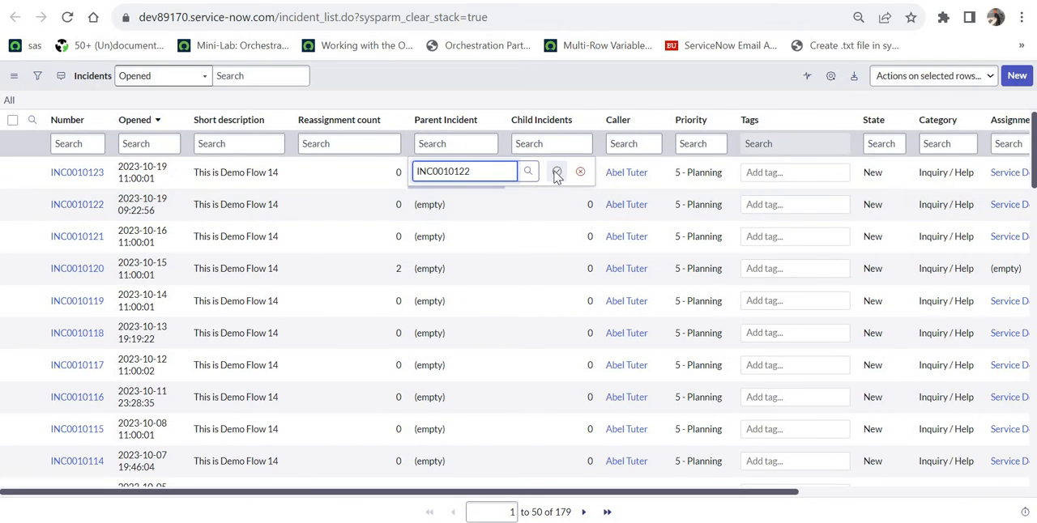
left_click(556, 172)
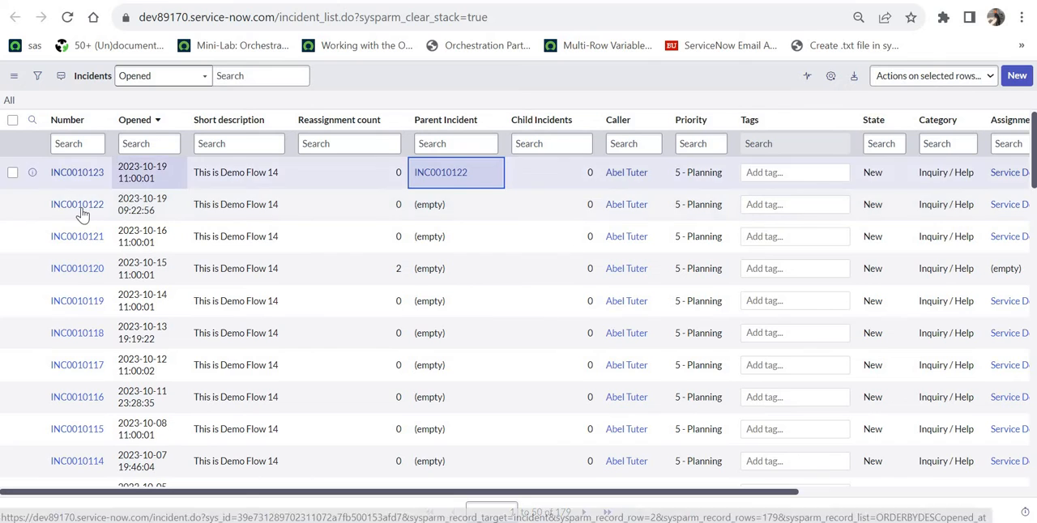
left_click(77, 204)
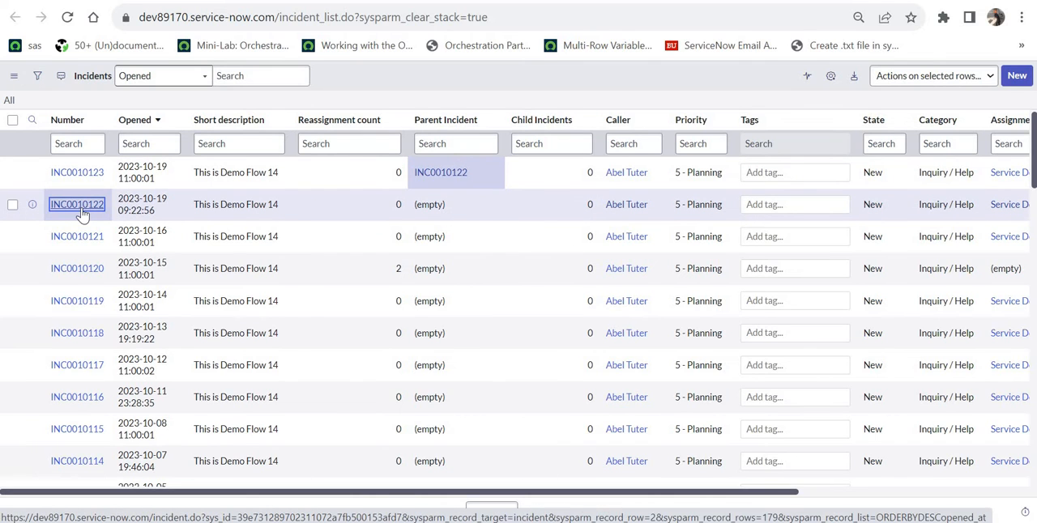
left_click(77, 204)
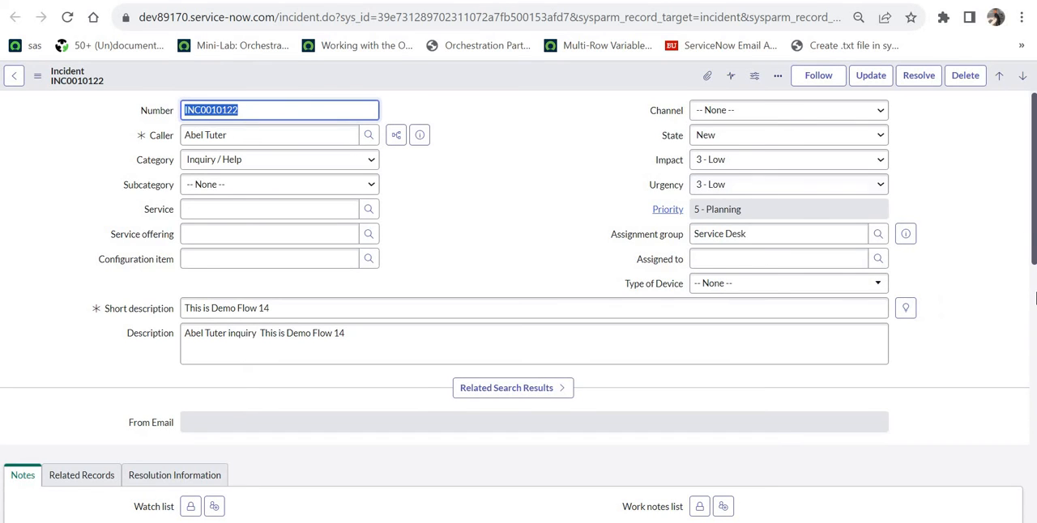
Scroll to INC0010122's Child Incidents tab and view its single child incident.
scroll("down", 3)
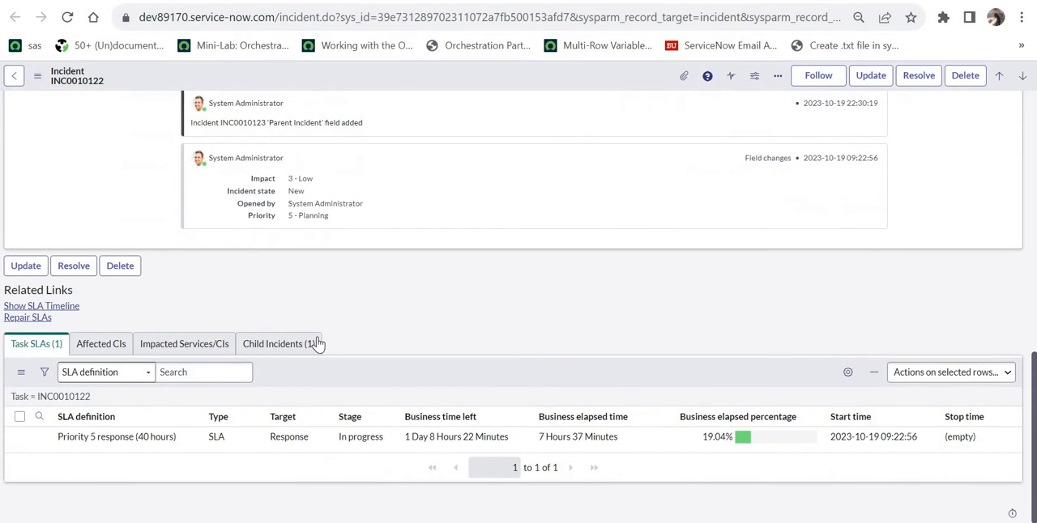
left_click(279, 343)
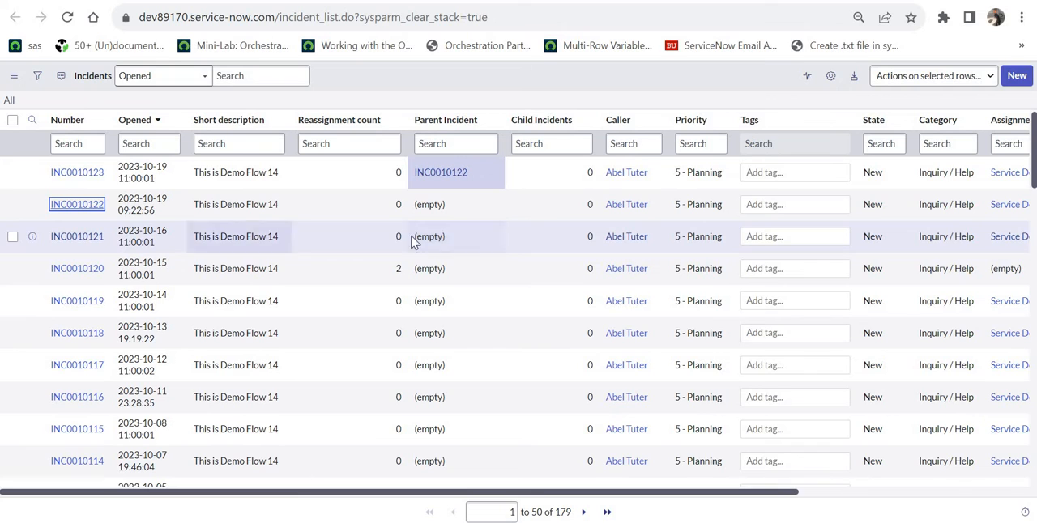
Enter INC0010122 as INC0010121's parent incident and open the INC0010122 record.
left_click(456, 236)
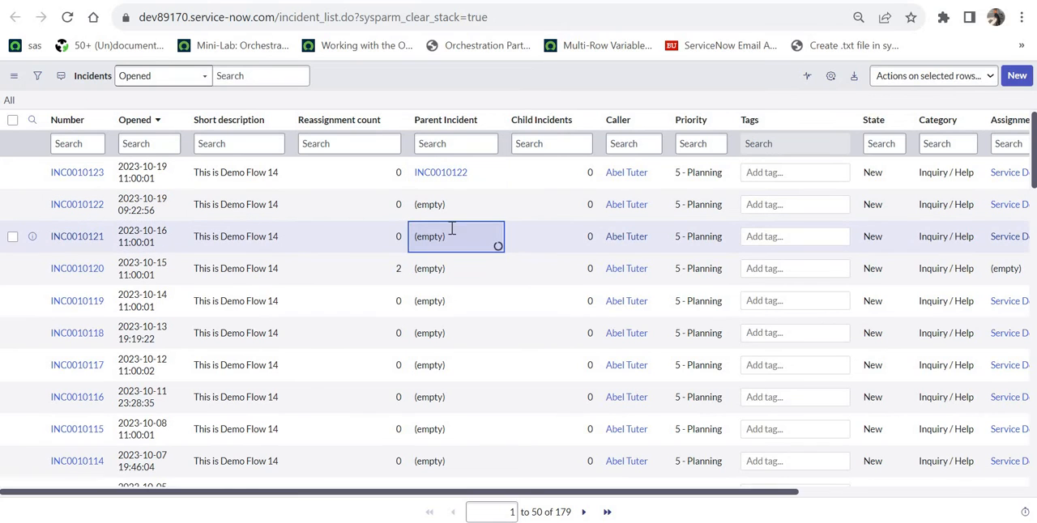
type("inc0")
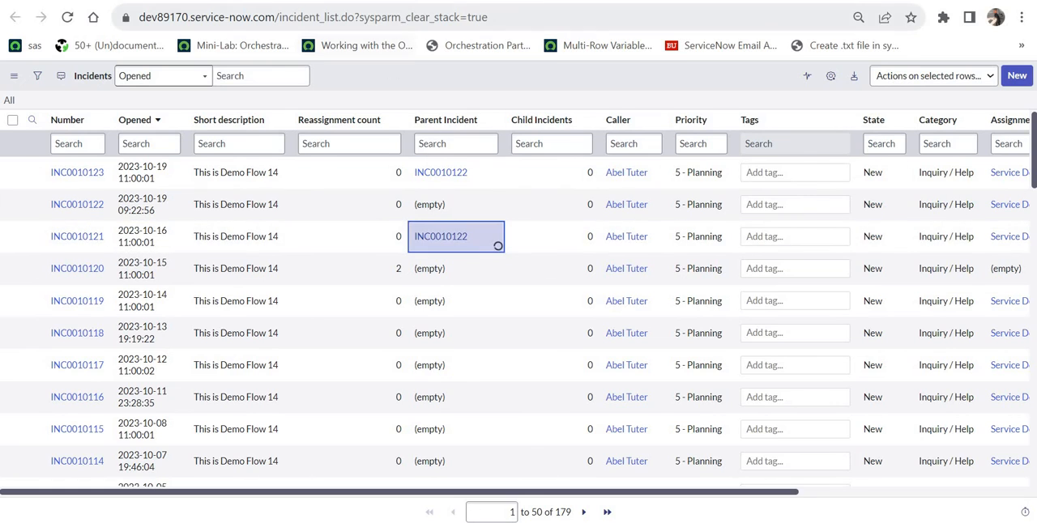
left_click(441, 236)
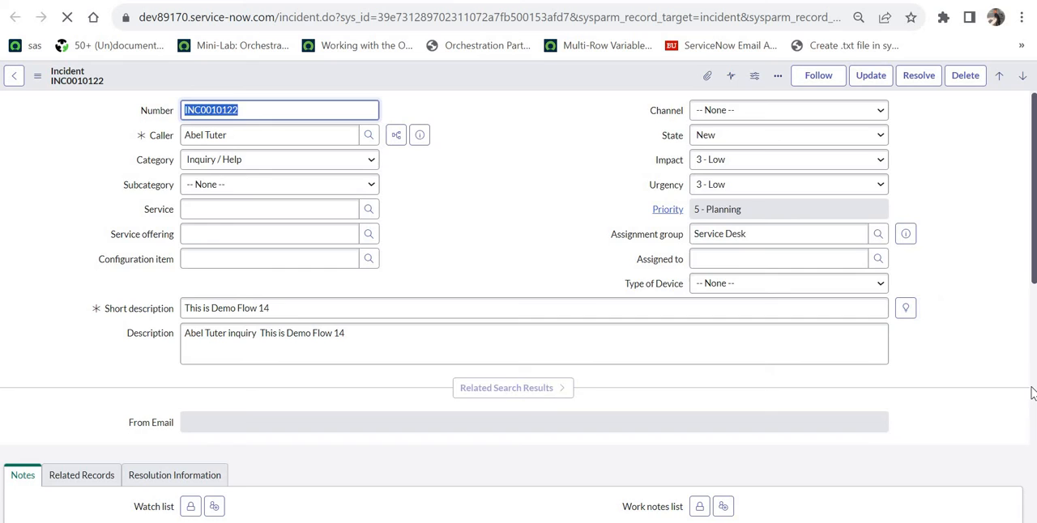
Scroll down to INC0010122's Child Incidents list and open child INC0010123.
scroll("down", 3)
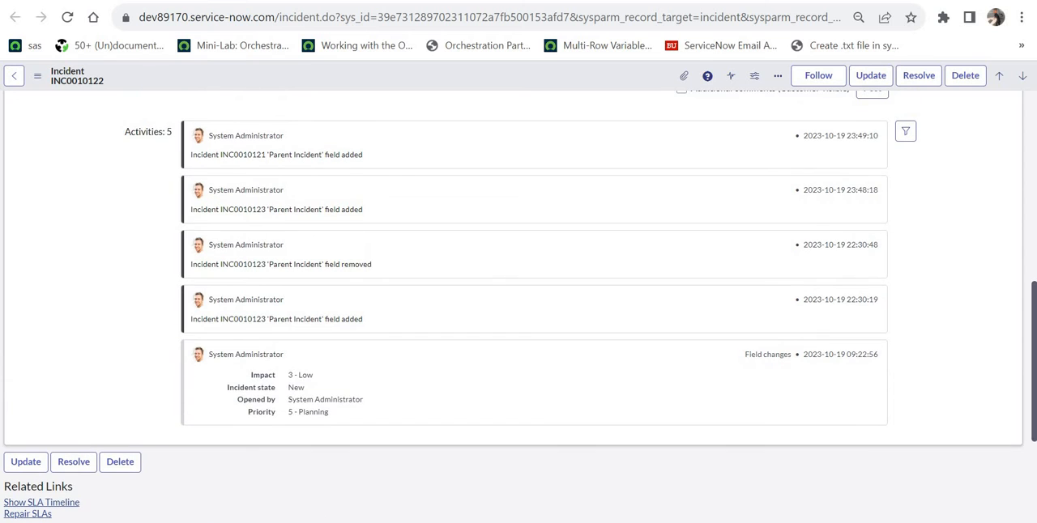
scroll("down", 3)
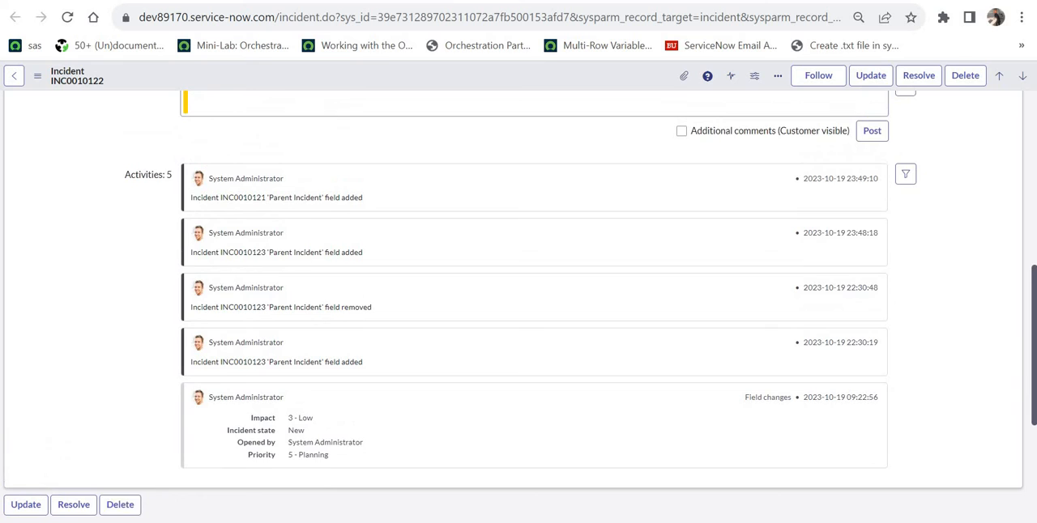
scroll("up", 3)
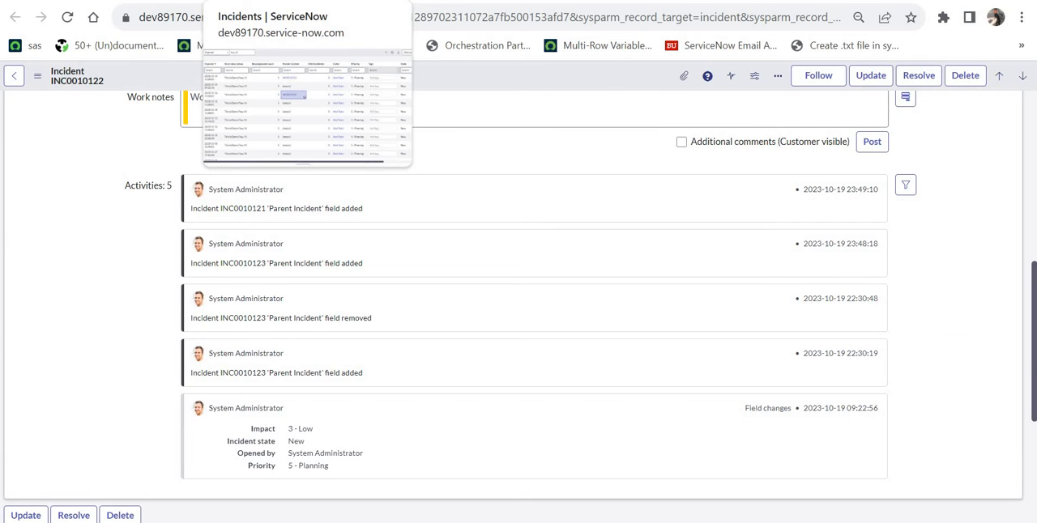
scroll("down", 3)
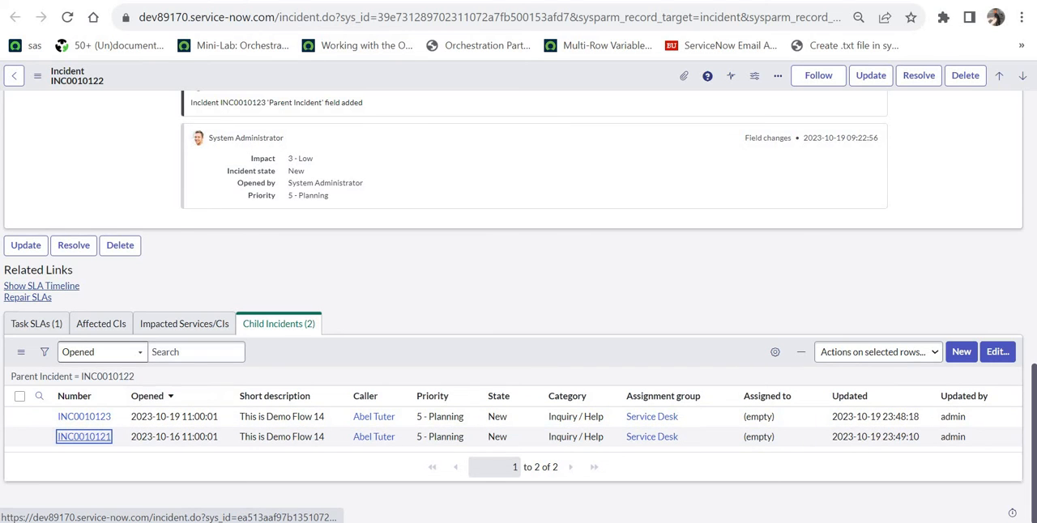
left_click(83, 416)
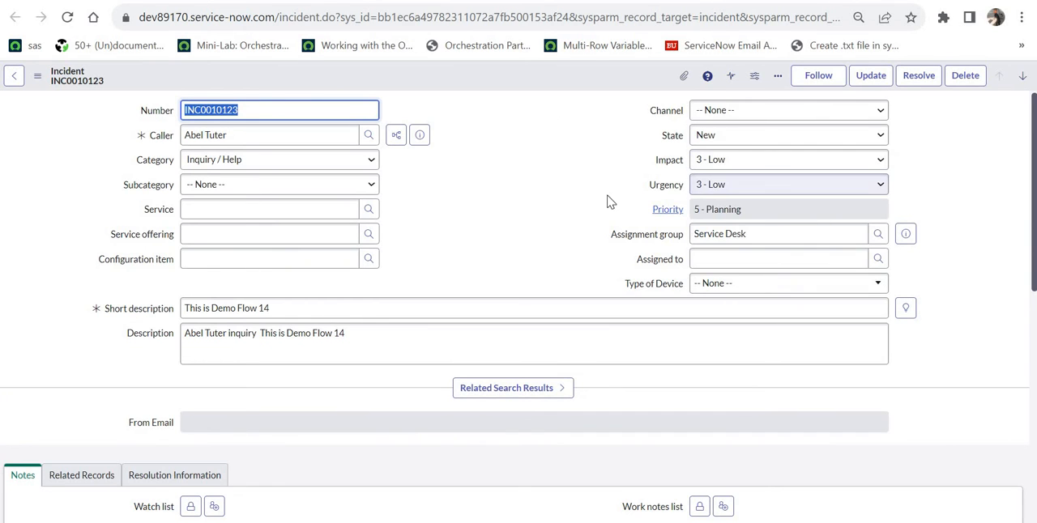
Switch between child incidents INC0010121 and INC0010123, then go to the home page.
left_click(998, 75)
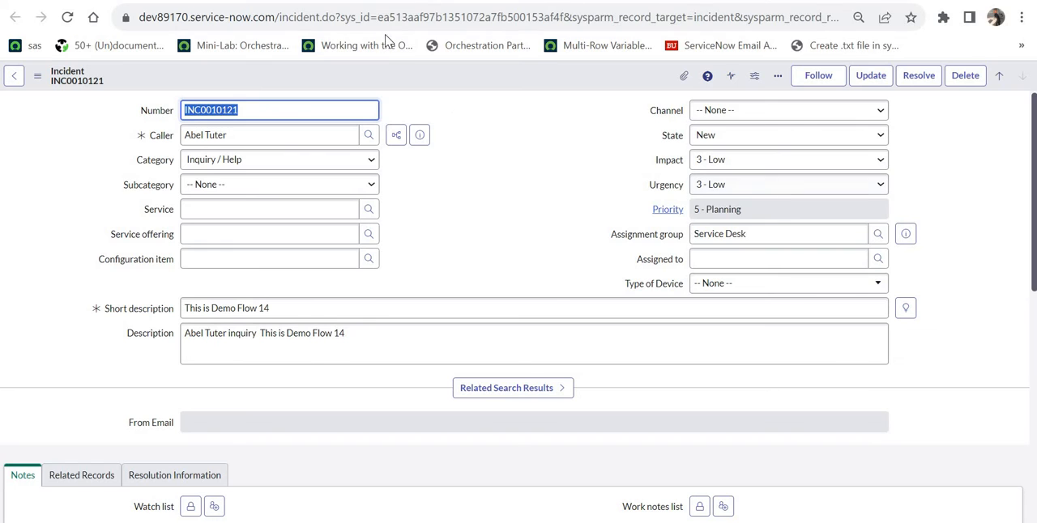
left_click(1022, 75)
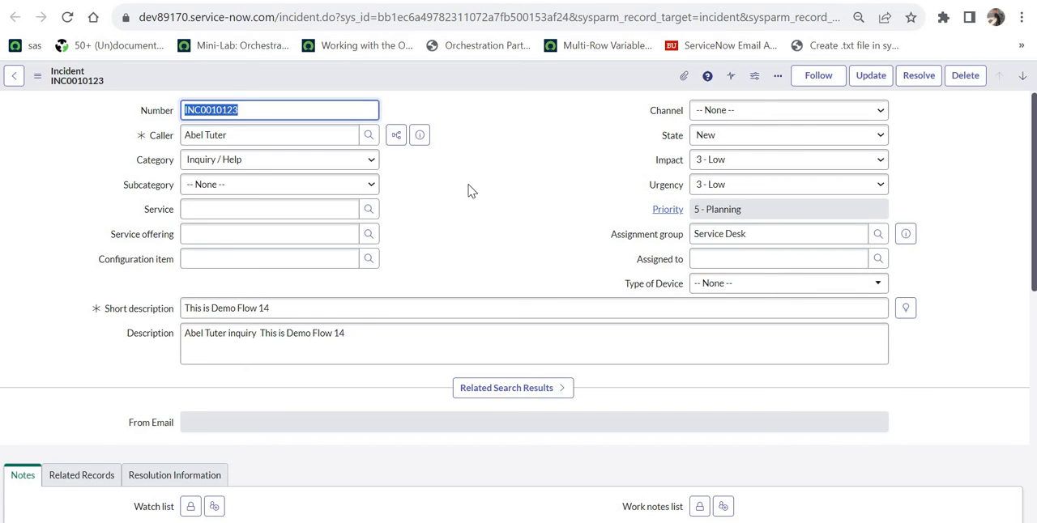
left_click(998, 76)
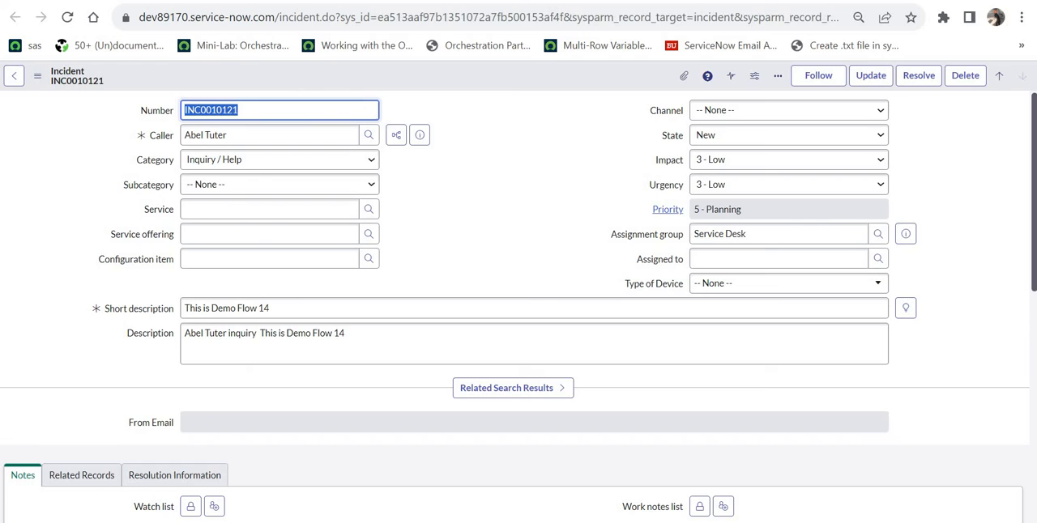
left_click(1021, 75)
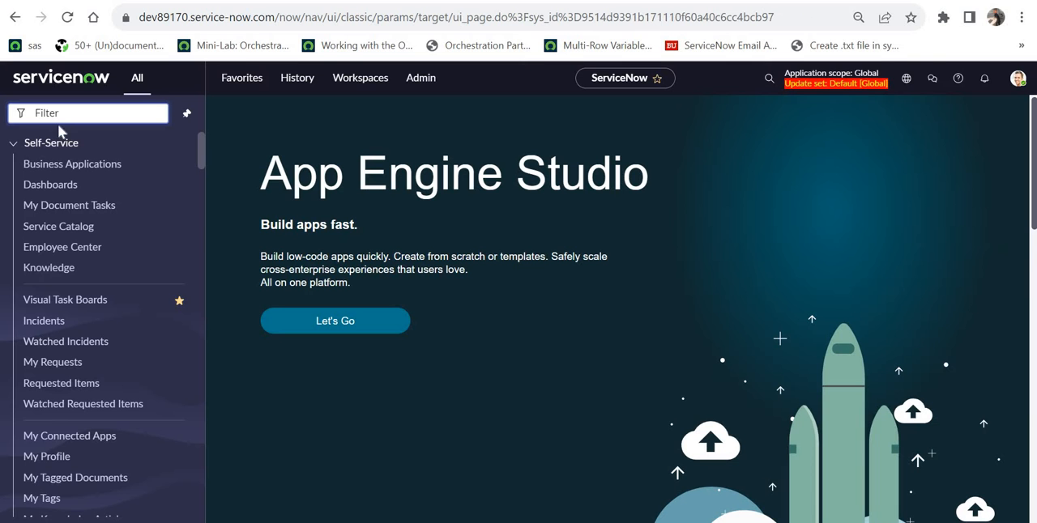
Search the navigator for 'client s', open All Client Scripts, and create a new record.
left_click(88, 112)
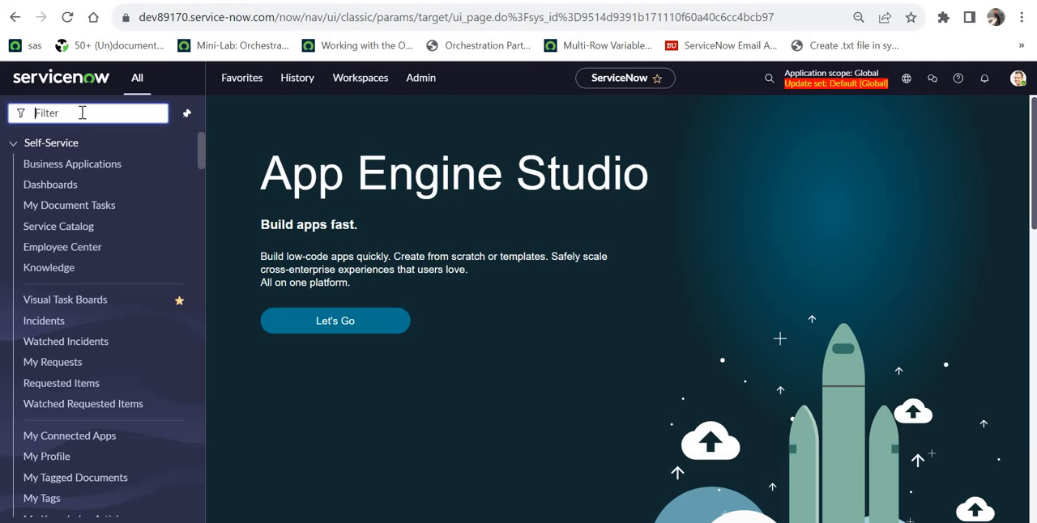
type("client scrip")
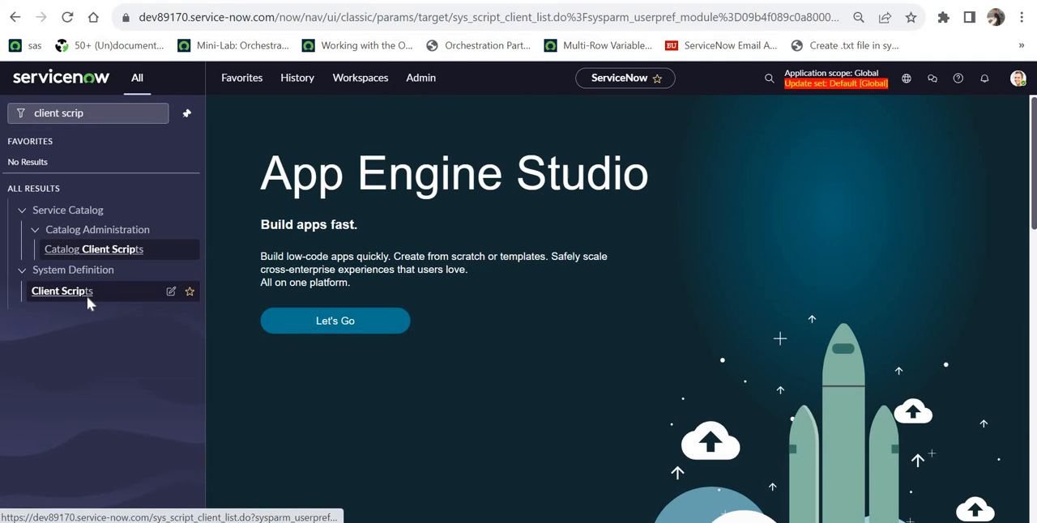
left_click(63, 291)
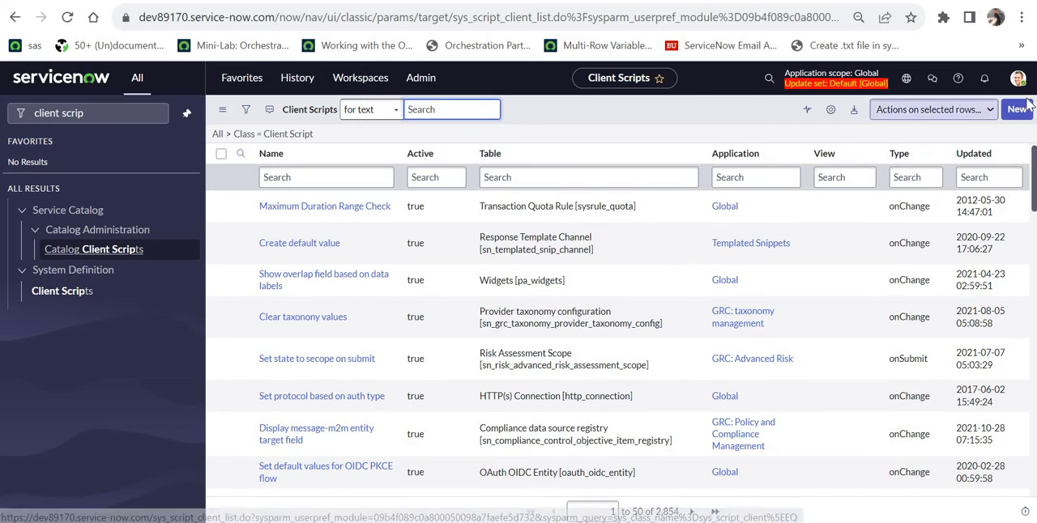
left_click(1017, 109)
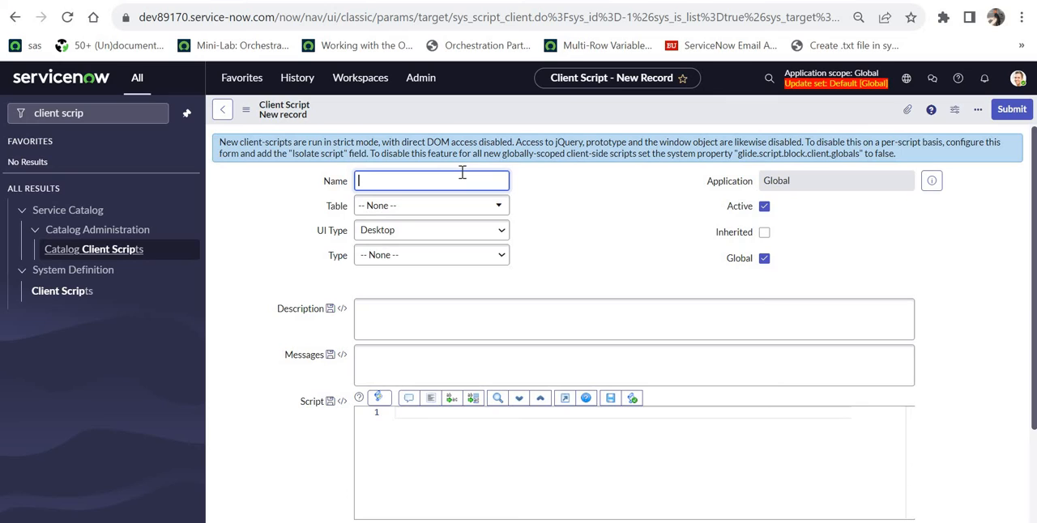
Name the script 'Make Child Incident Read-Only', with Type onLoad and UI Type All.
type("Make Child")
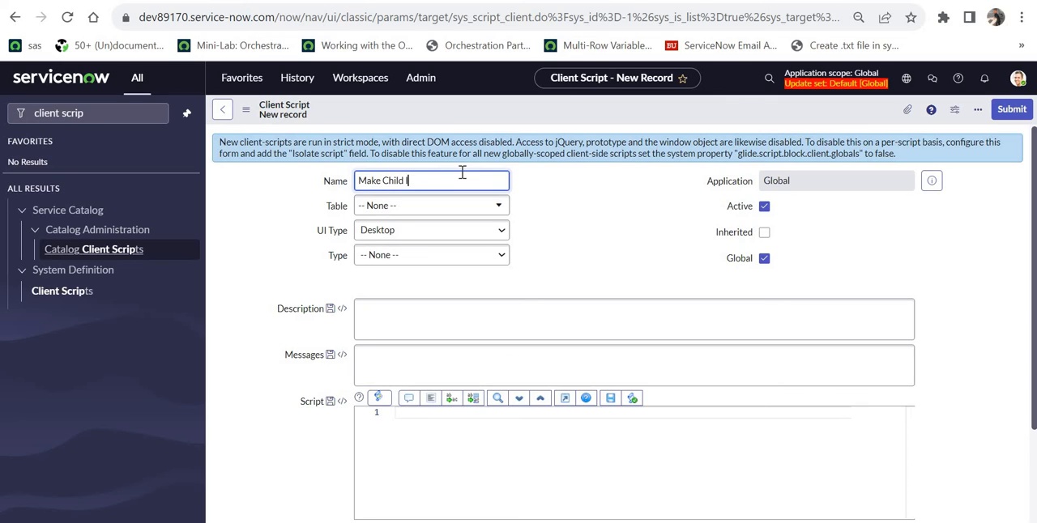
type("Incident Read-Only")
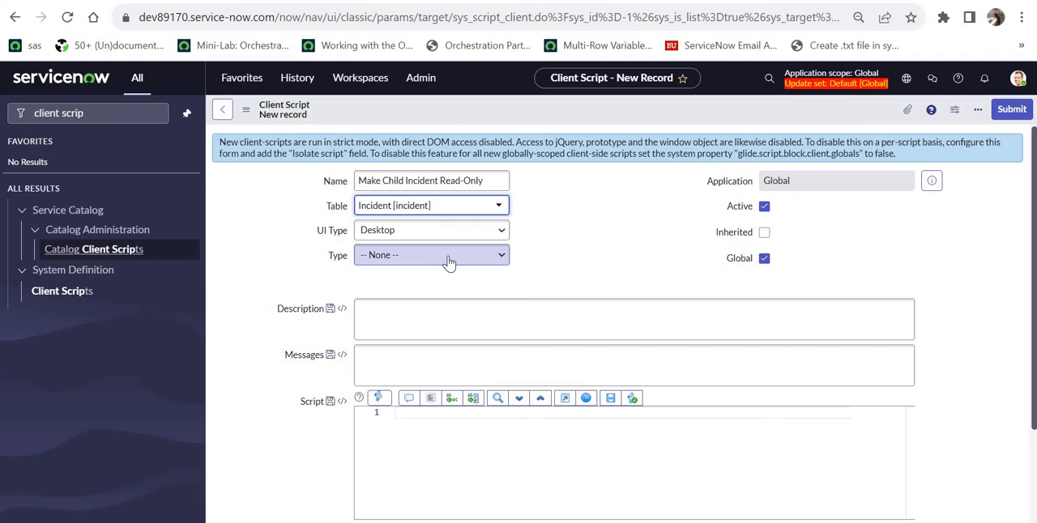
left_click(431, 254)
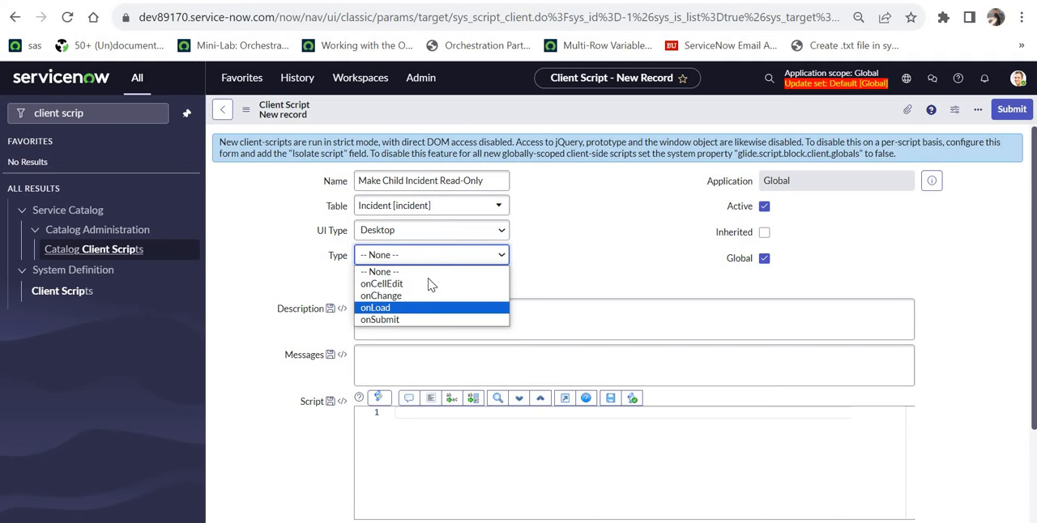
left_click(374, 307)
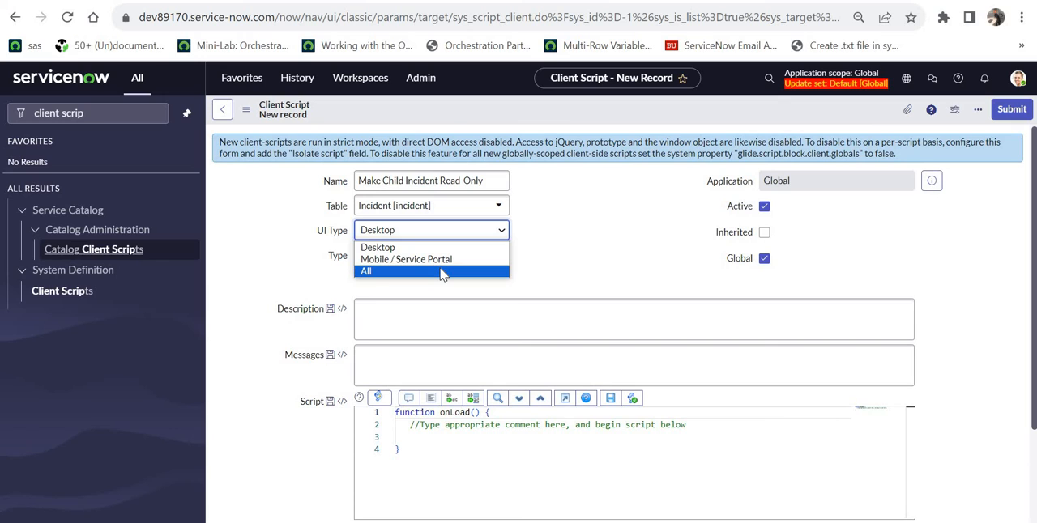
left_click(366, 270)
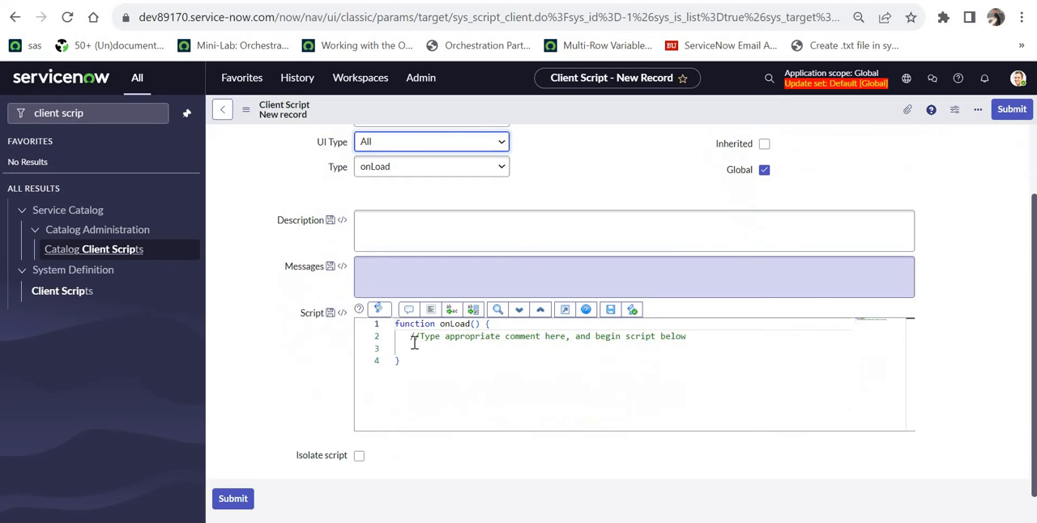
Write the script calling g_form.disable() when parent_incident isn't empty, and save it.
type("if")
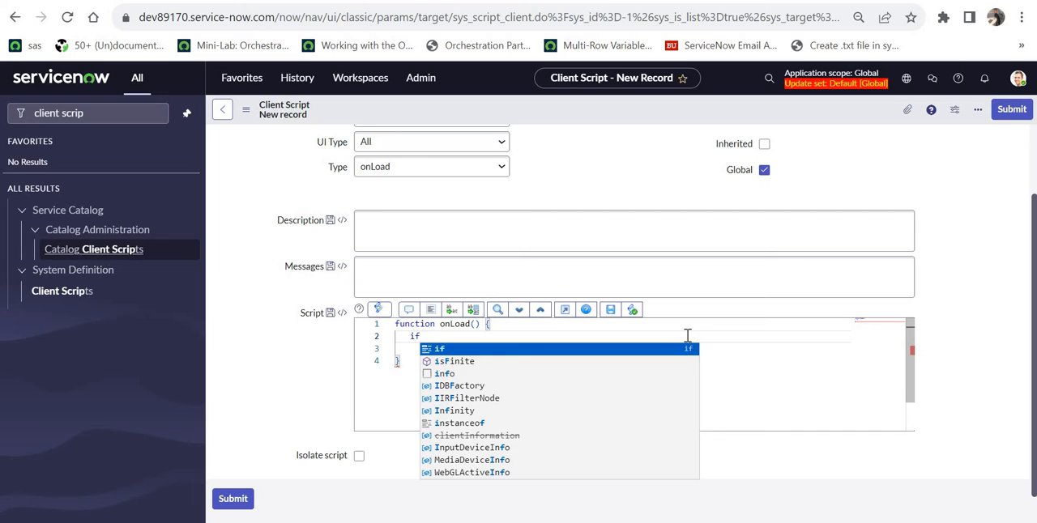
type("(")
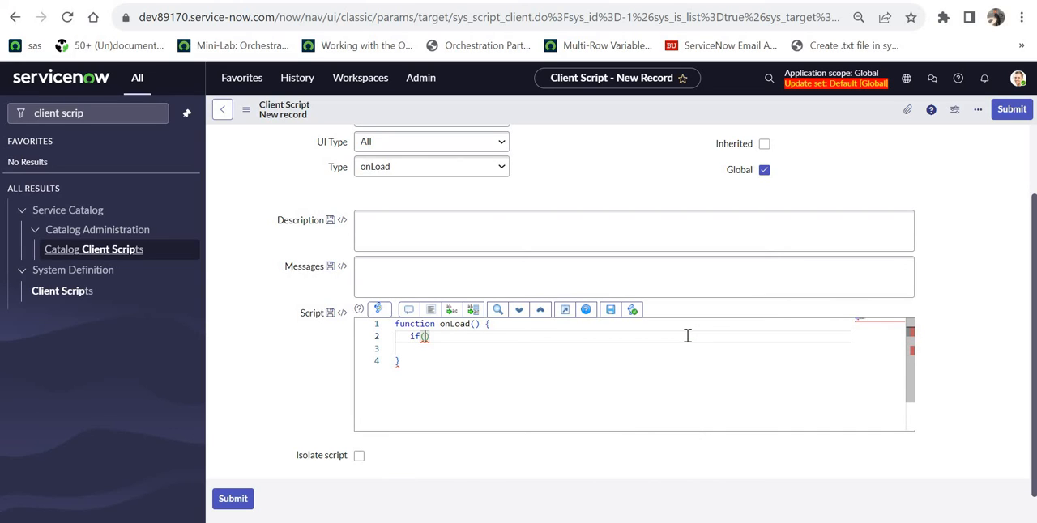
type("g_form")
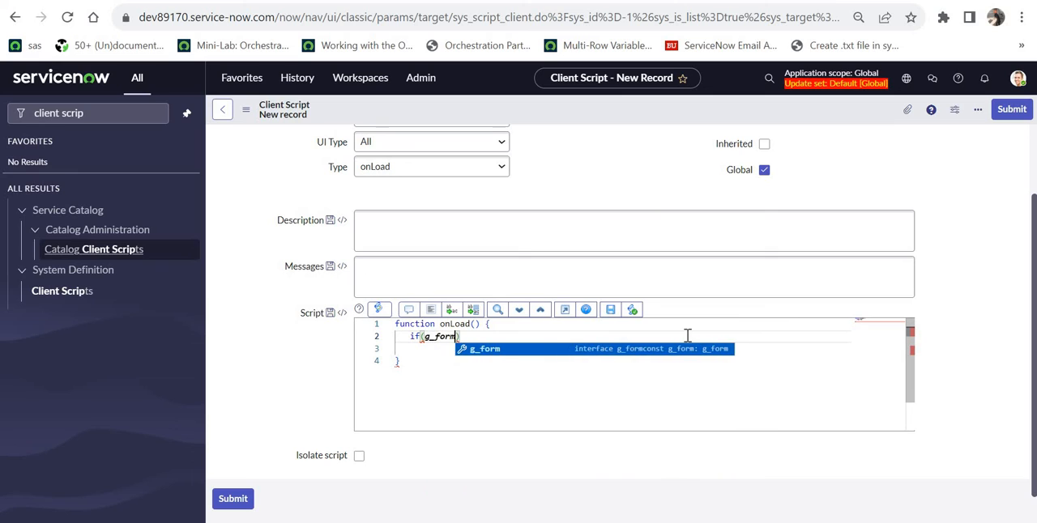
type(".getValue('")
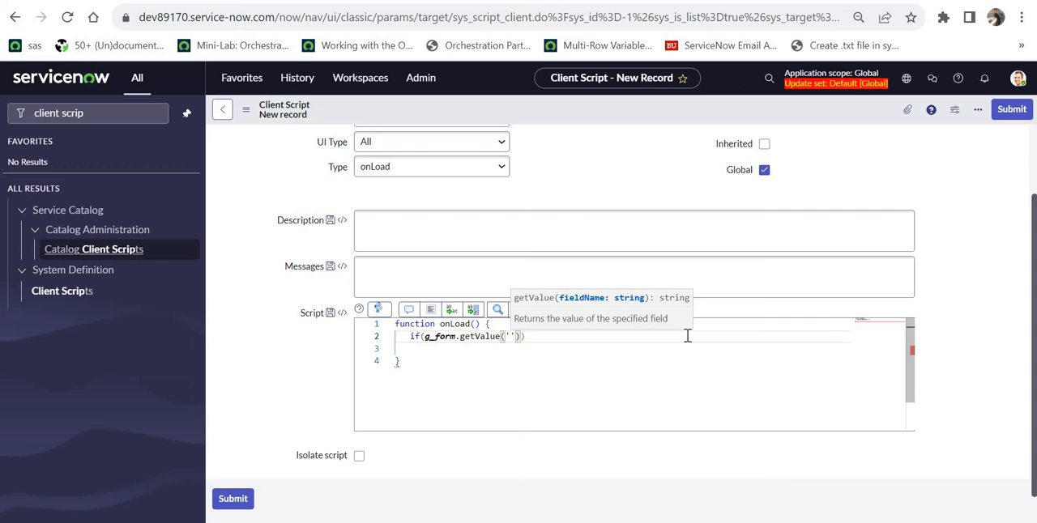
type("parent_incident")
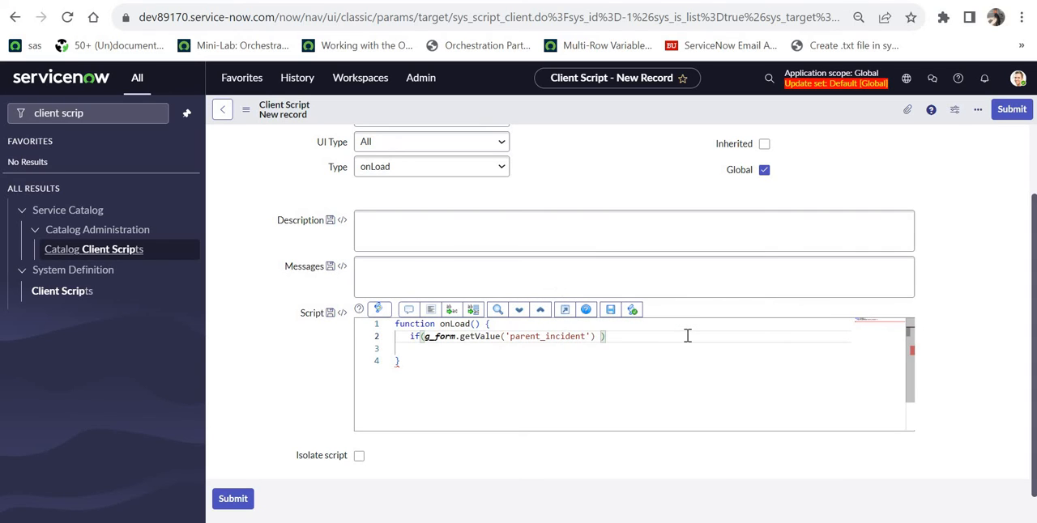
type("!= ''")
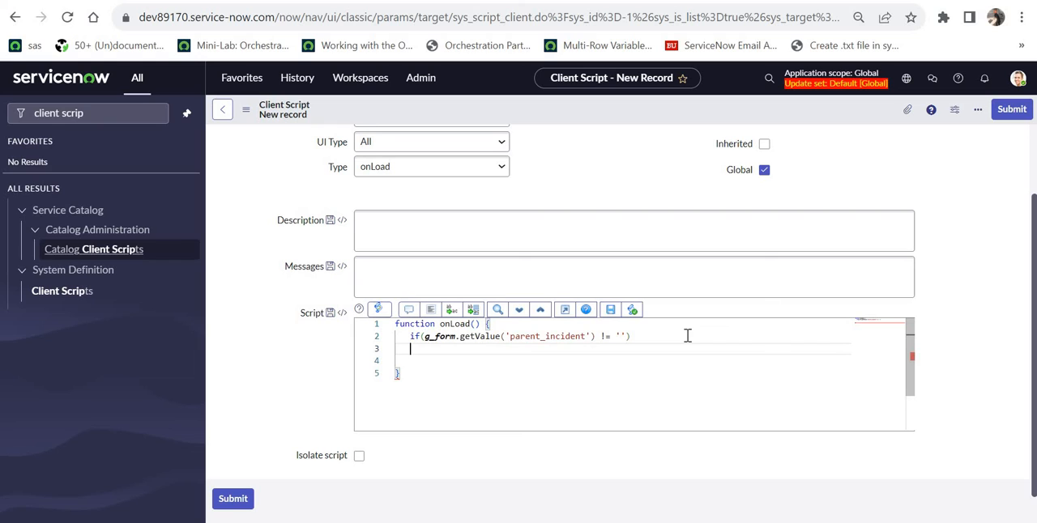
type("g_form")
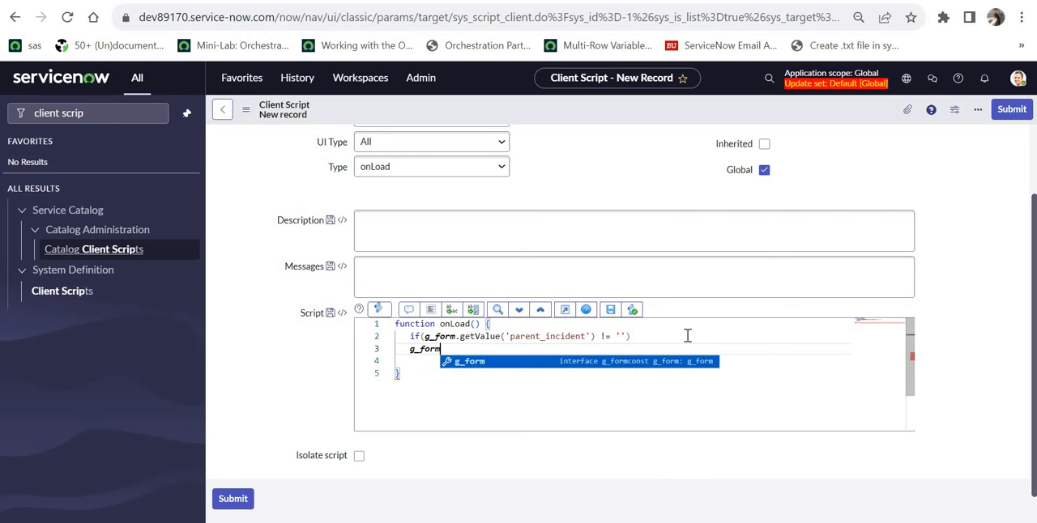
type(".disable();")
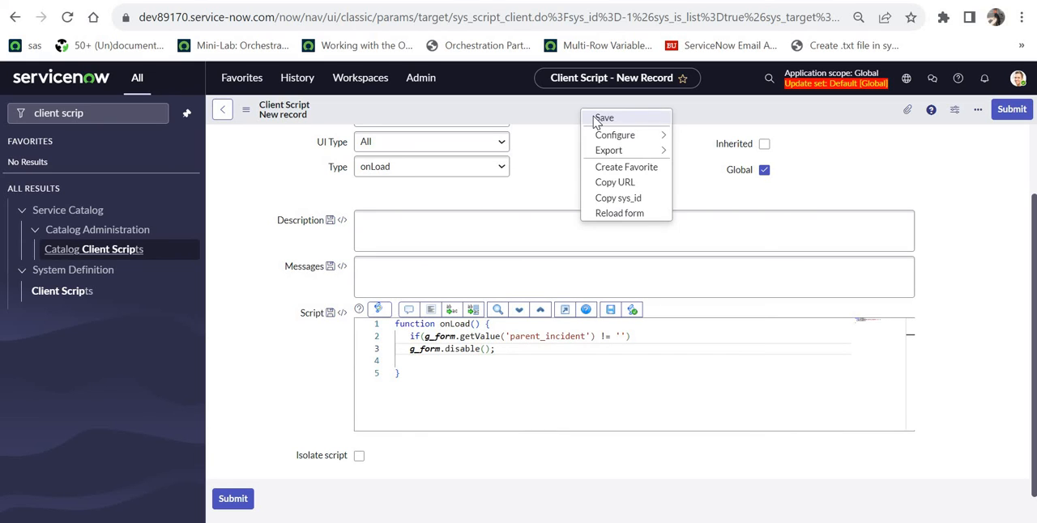
left_click(603, 118)
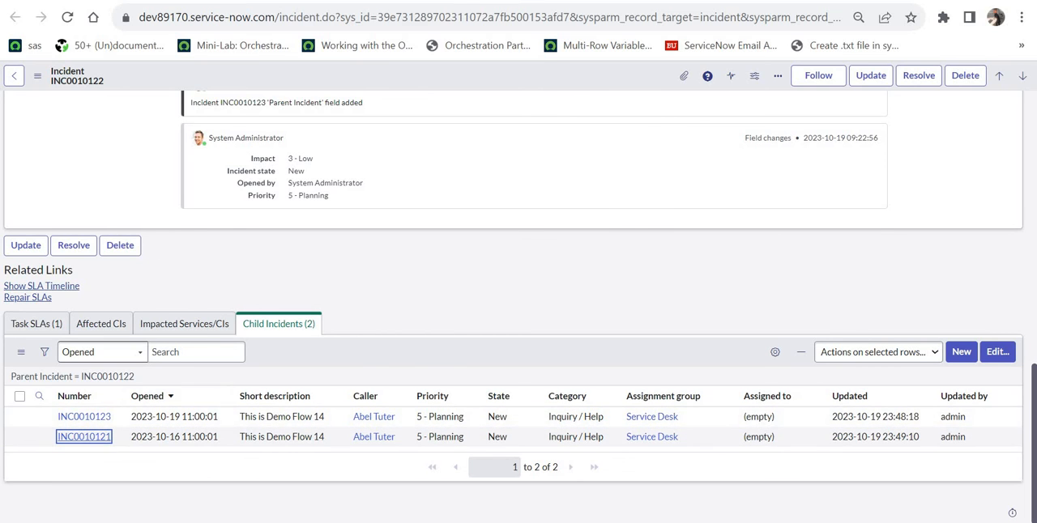
Open and reload child incidents INC0010123 and INC0010121 to confirm they load read-only.
left_click(84, 417)
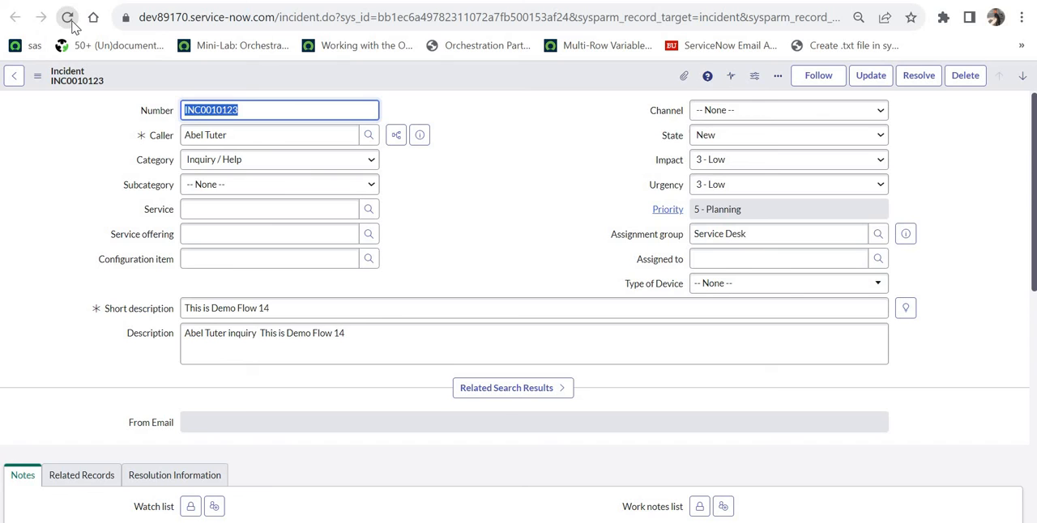
left_click(68, 17)
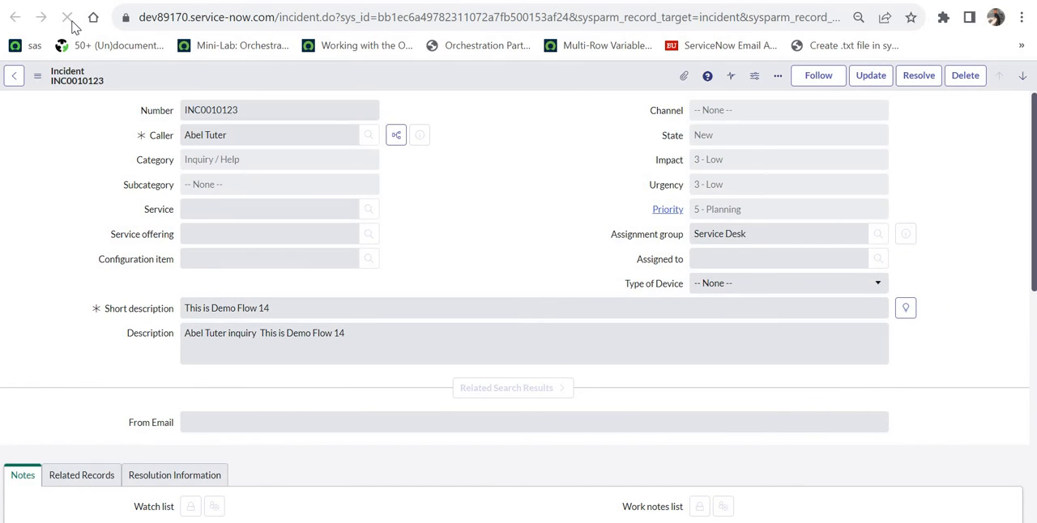
left_click(67, 17)
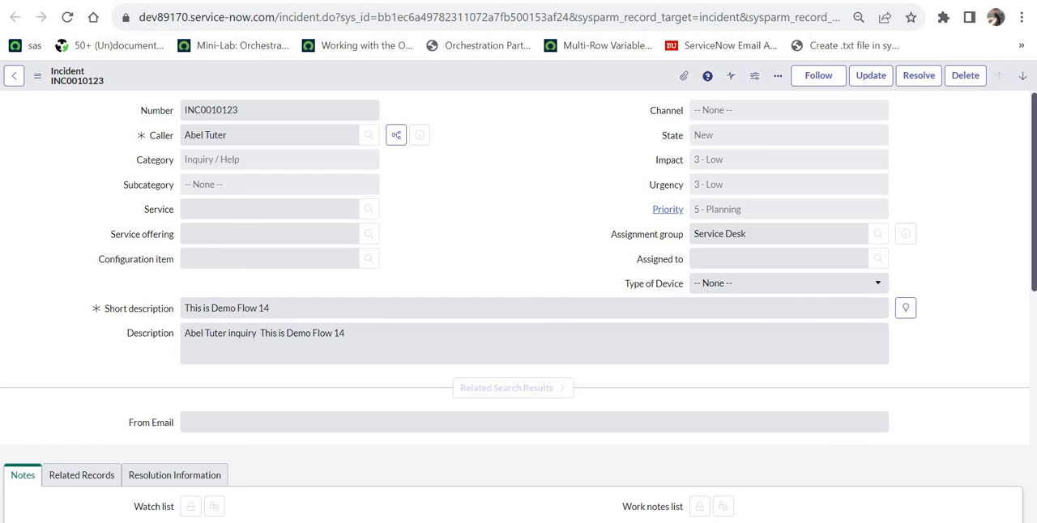
left_click(67, 17)
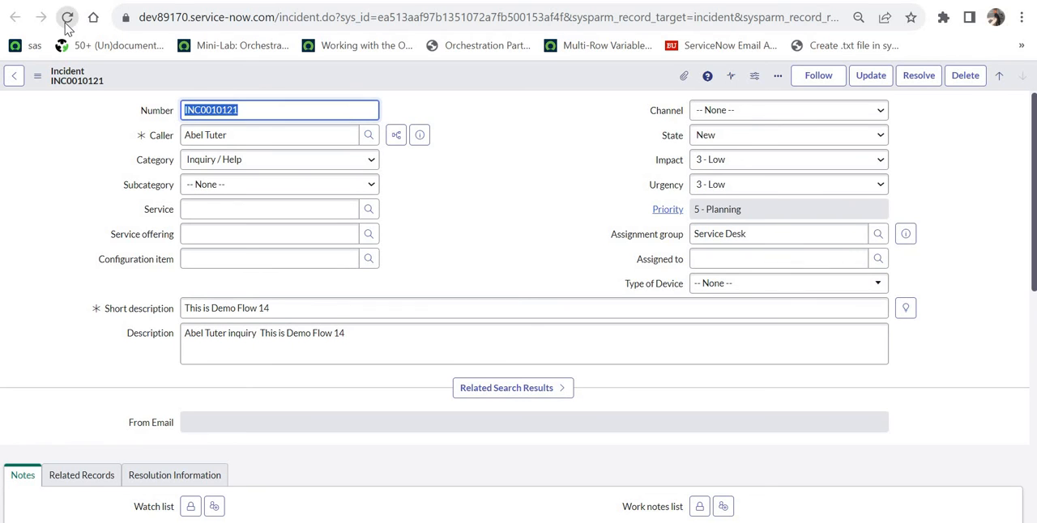
left_click(68, 17)
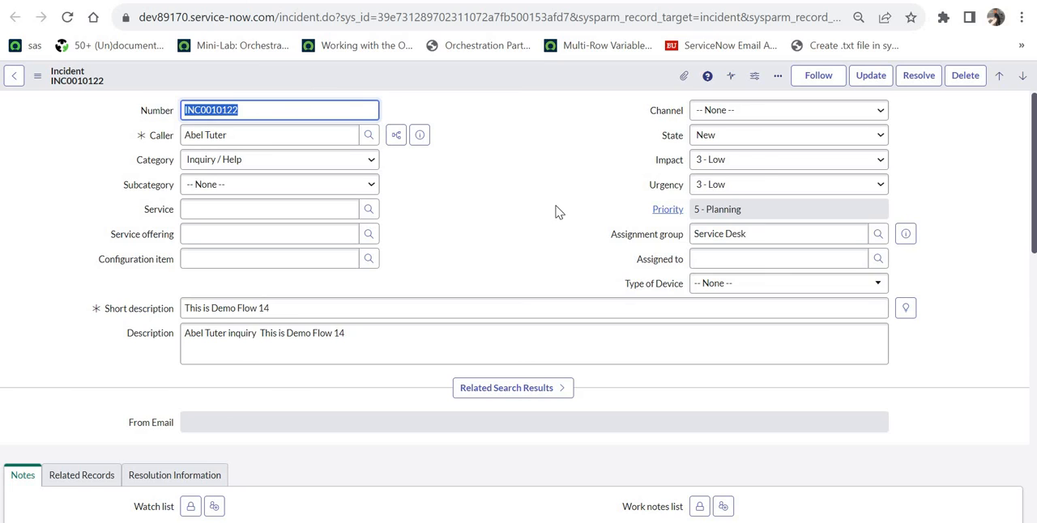
mouse_move(514, 199)
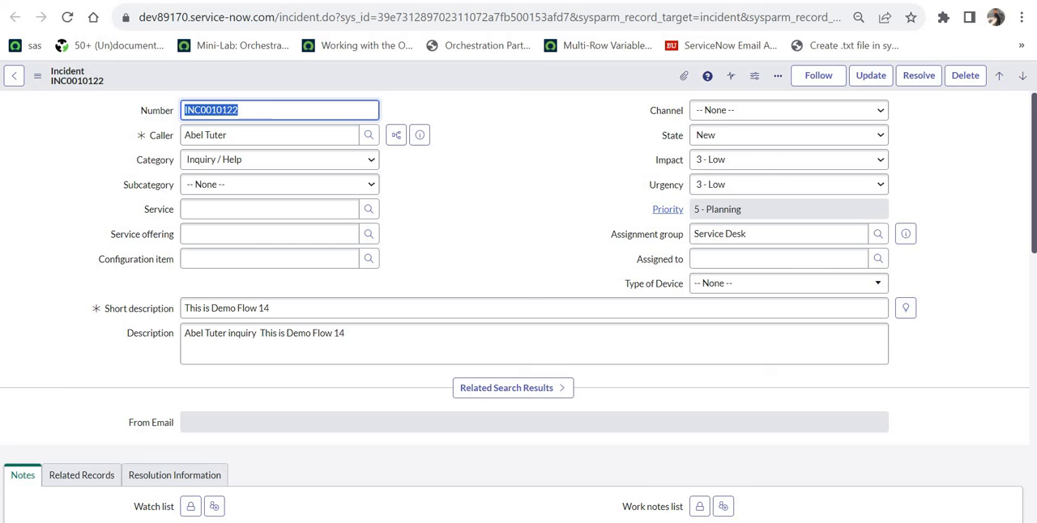
mouse_move(516, 200)
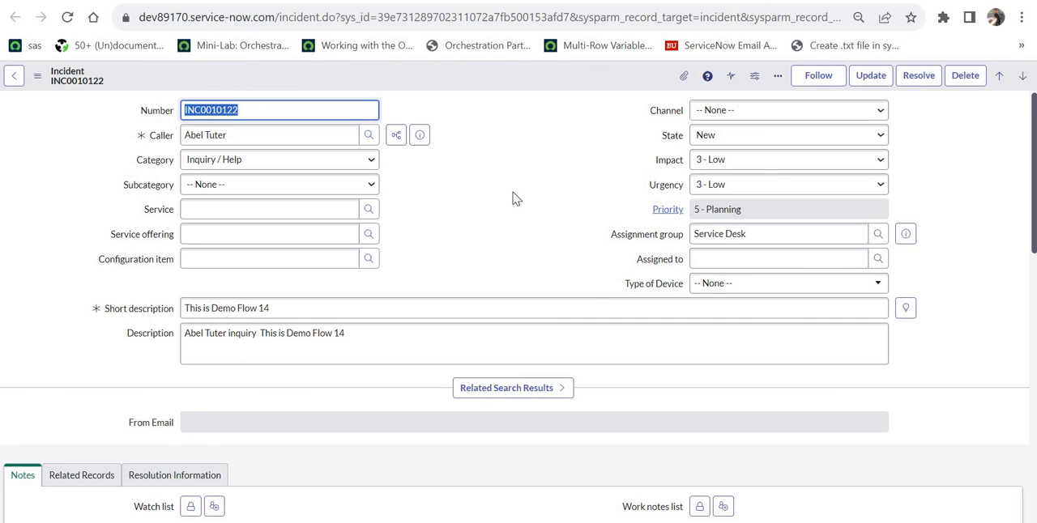